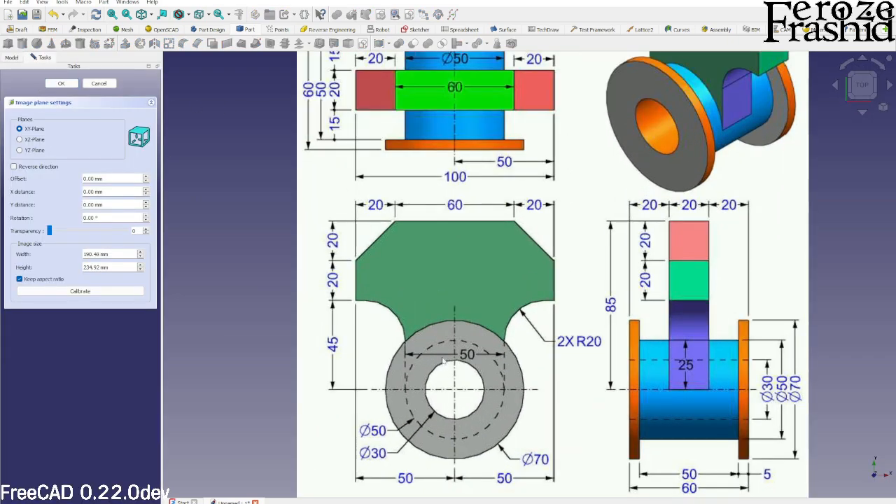
# Add the Exercise-182 drawing as a reference image on the XZ plane at 50 transparency.
pyautogui.click(80, 292)
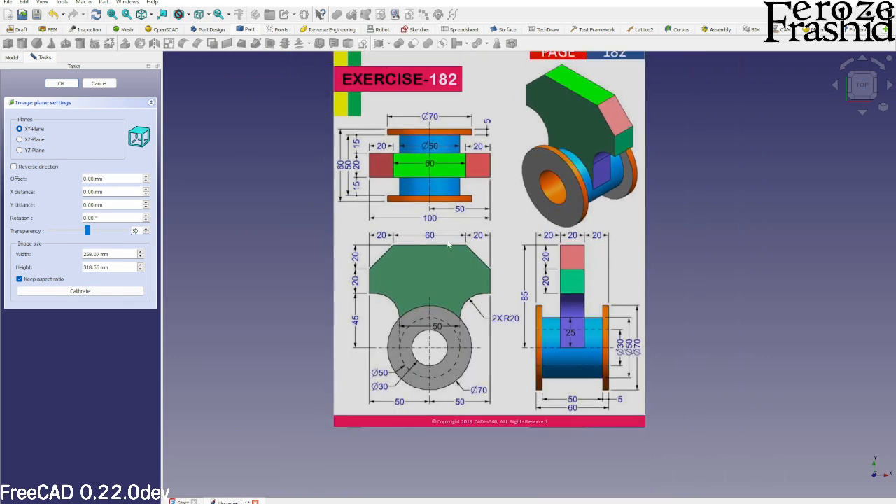
pyautogui.moveTo(417, 299)
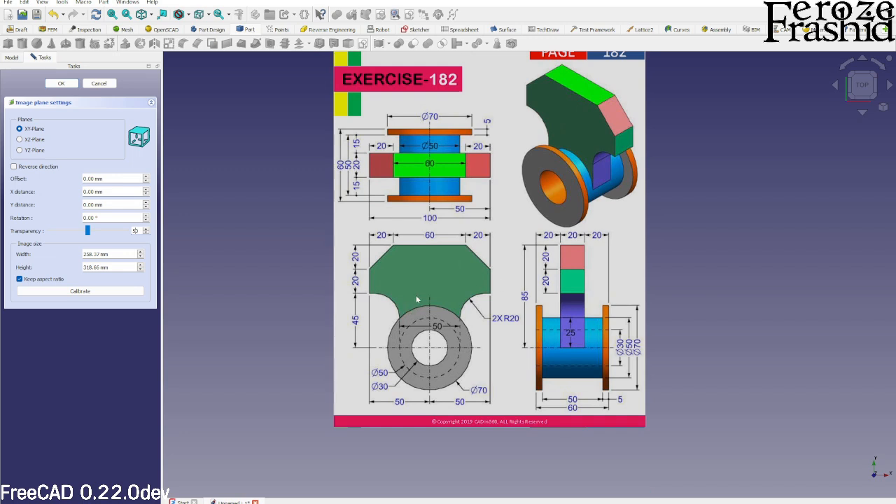
pyautogui.click(19, 140)
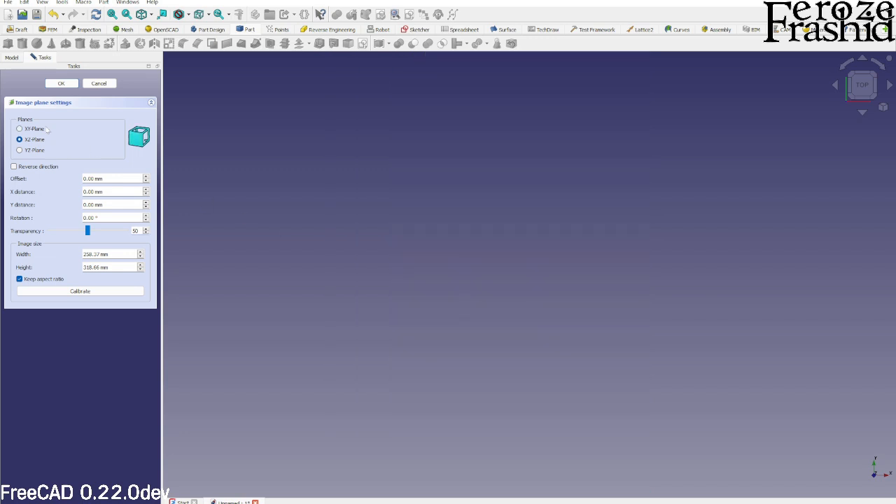
pyautogui.click(61, 84)
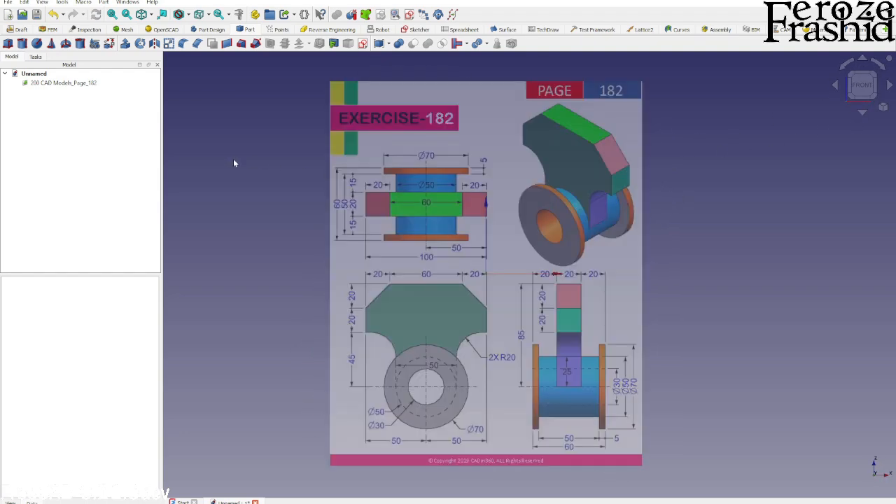
# Transform the reference image so the hub centre sits on the origin.
pyautogui.rightClick(63, 83)
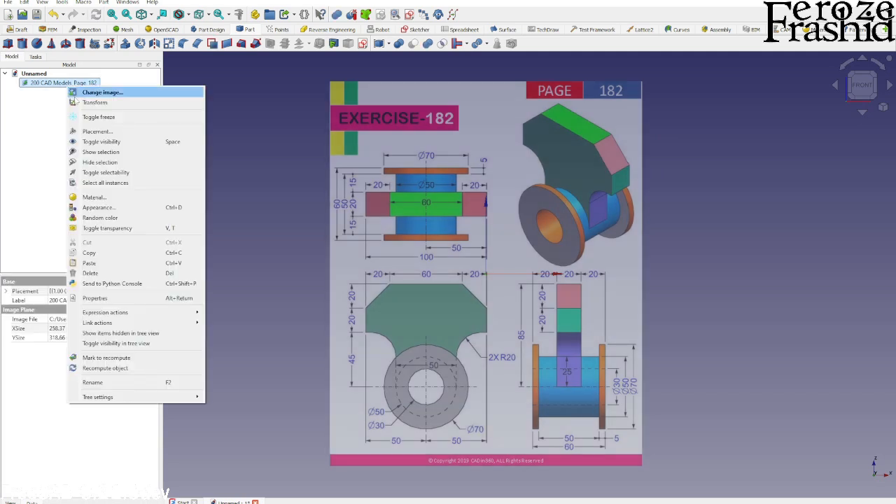
pyautogui.click(95, 102)
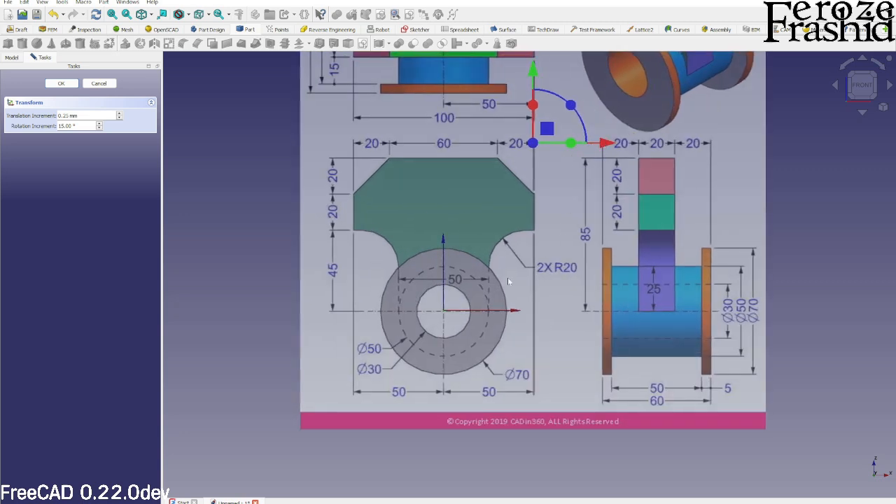
pyautogui.click(61, 82)
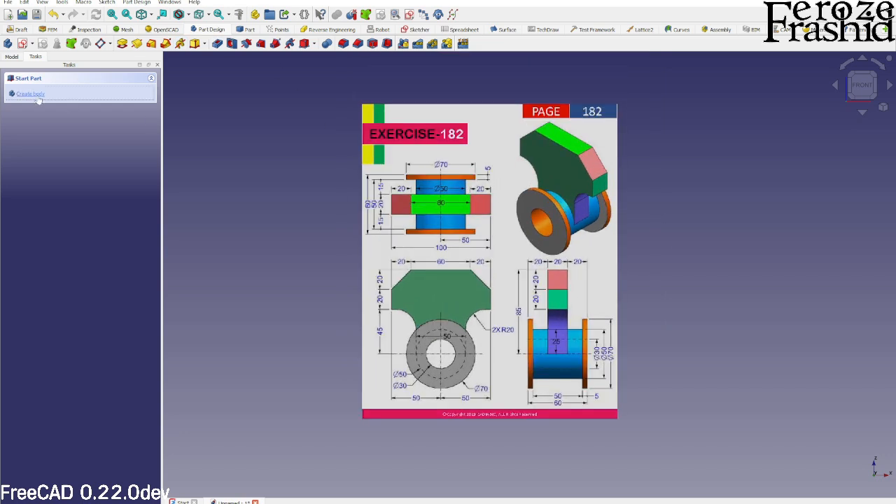
# Create a new body and attach a sketch to the XZ plane.
pyautogui.click(30, 93)
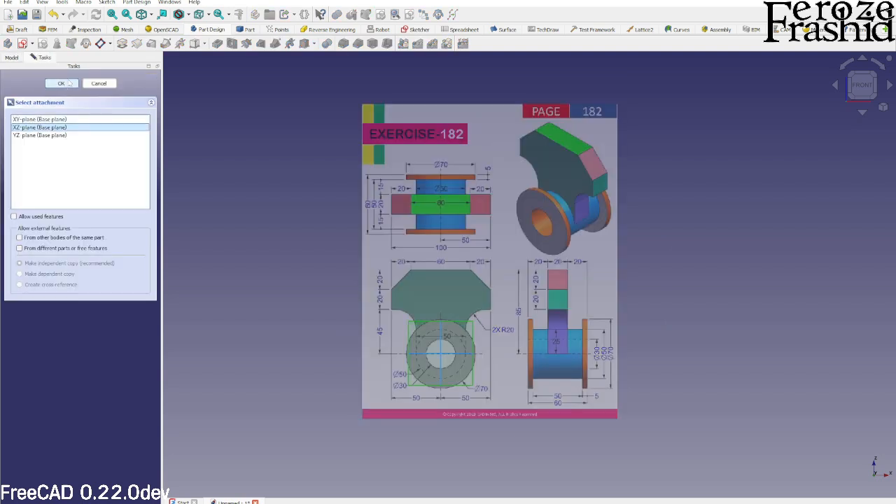
pyautogui.click(61, 83)
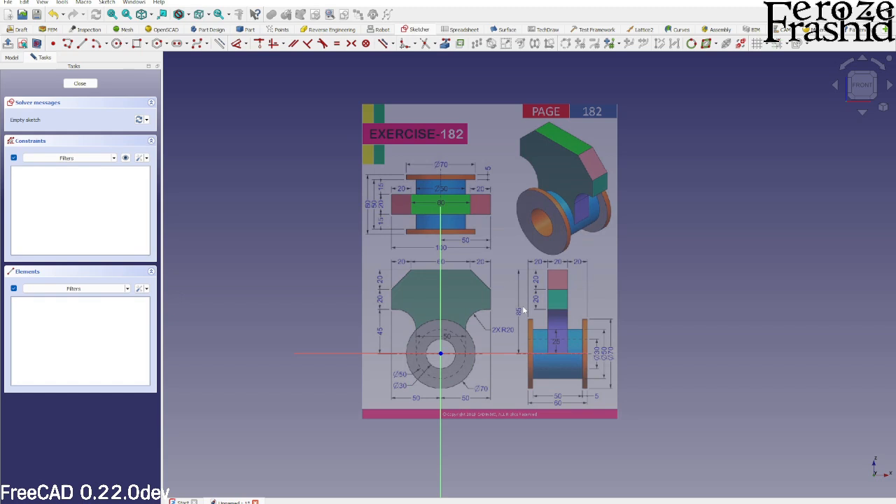
pyautogui.scroll(3)
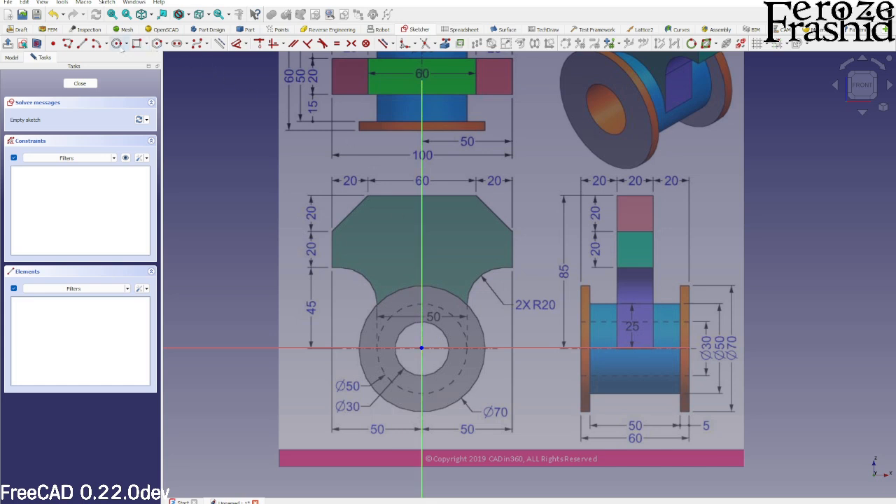
pyautogui.moveTo(397, 310)
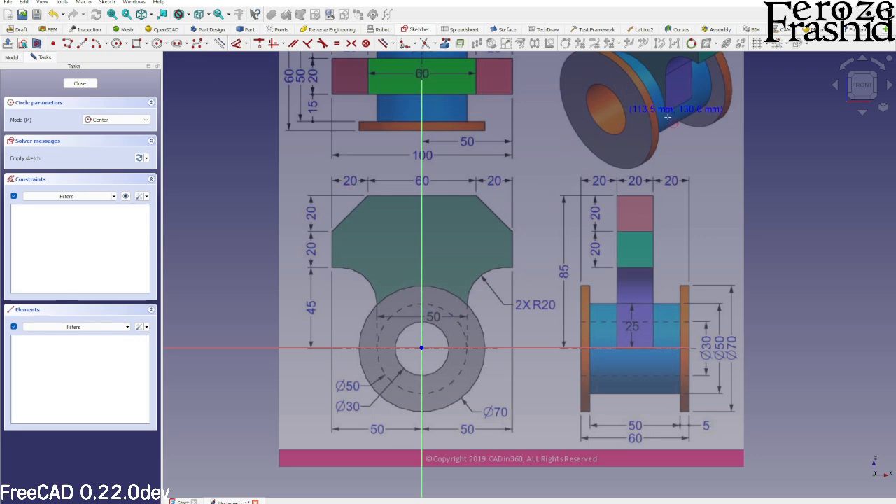
pyautogui.moveTo(424, 350)
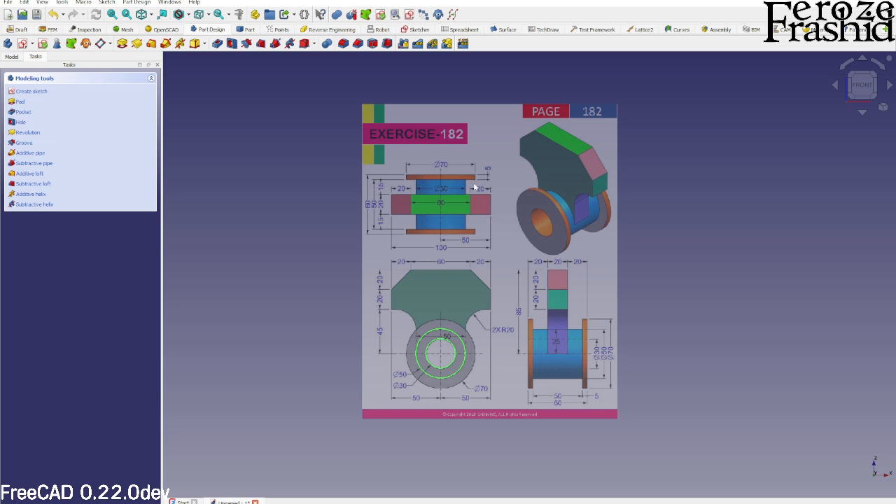
pyautogui.moveTo(380, 211)
pyautogui.write('50')
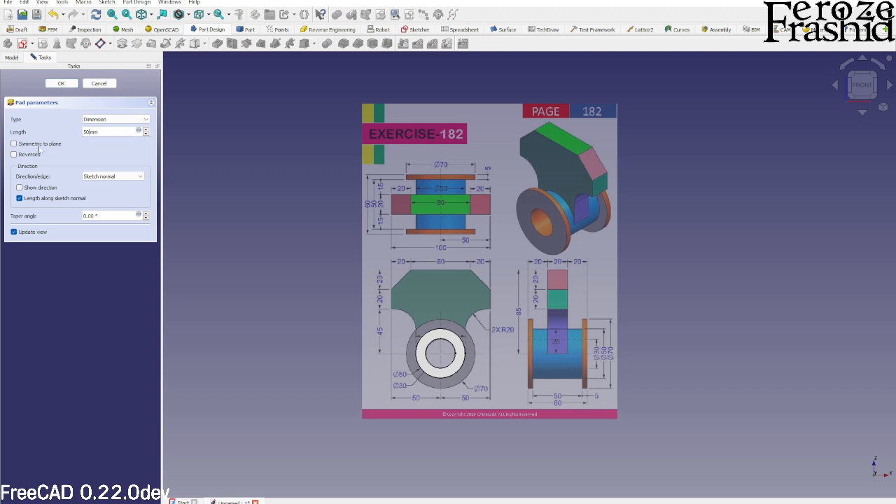
# Pad the ring sketch 50 mm, symmetric to the sketch plane.
pyautogui.click(61, 83)
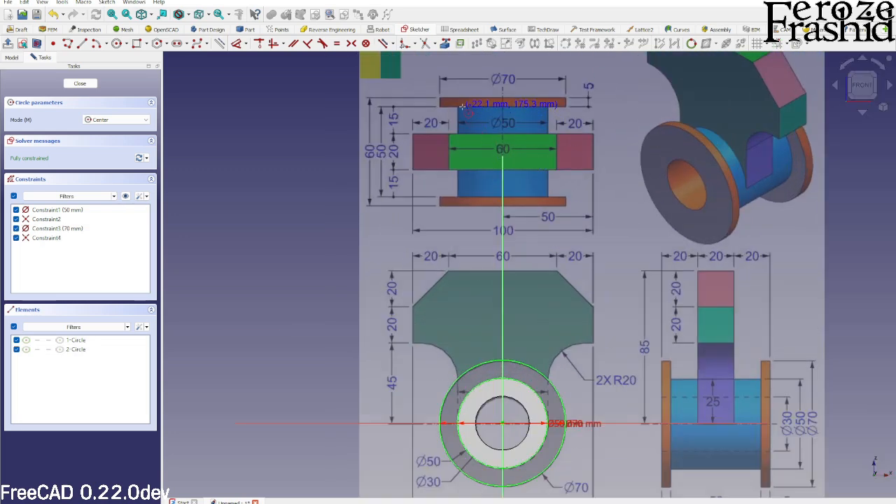
pyautogui.moveTo(423, 112)
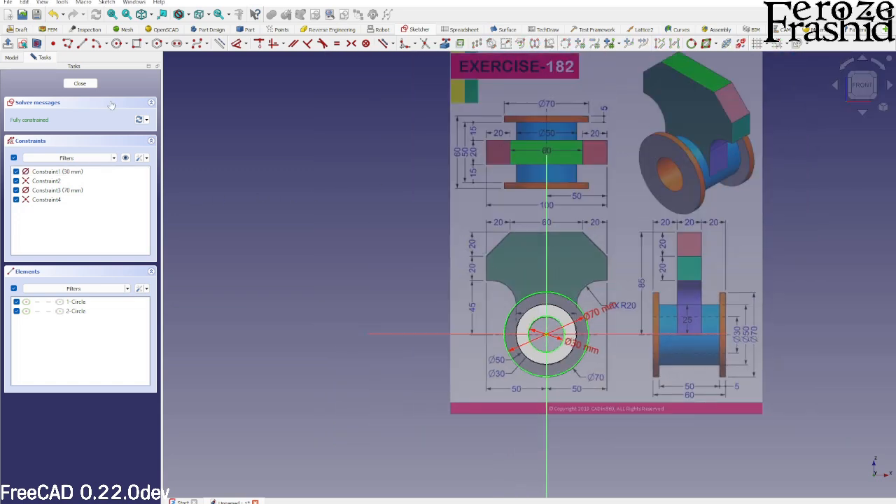
# Close the Ø70/Ø30 flange sketch and pad it 5 mm thick.
pyautogui.click(80, 82)
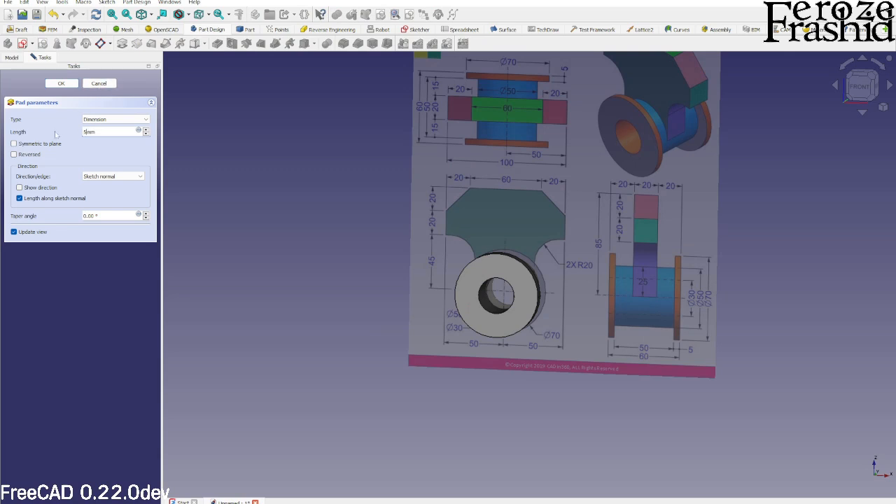
pyautogui.click(62, 83)
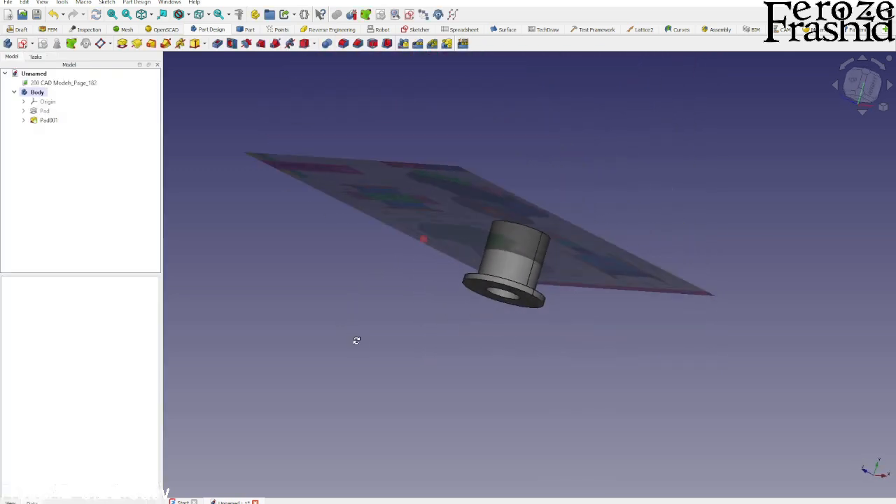
pyautogui.click(48, 119)
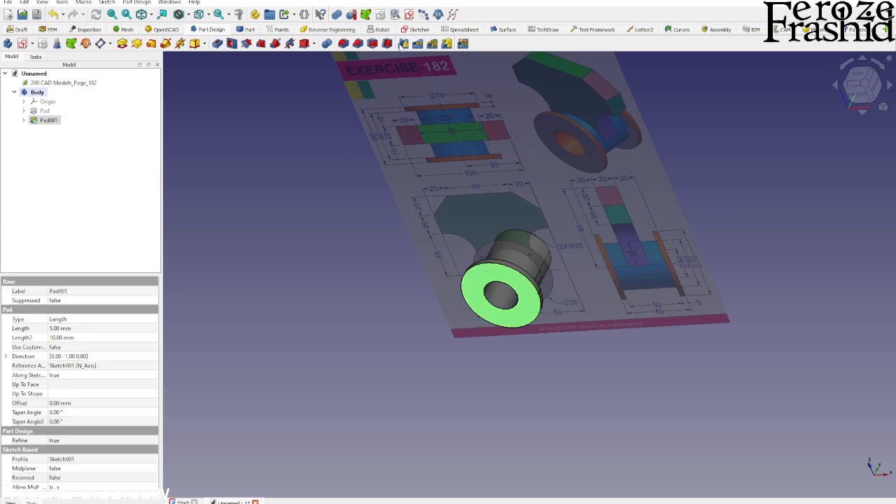
# Mirror the Pad001 flange across the base XZ plane onto the hub's other end.
pyautogui.click(373, 44)
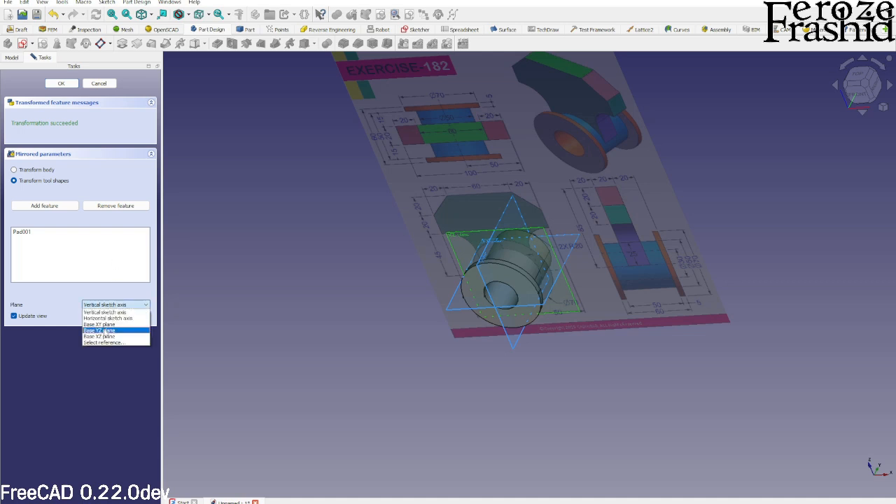
pyautogui.click(100, 329)
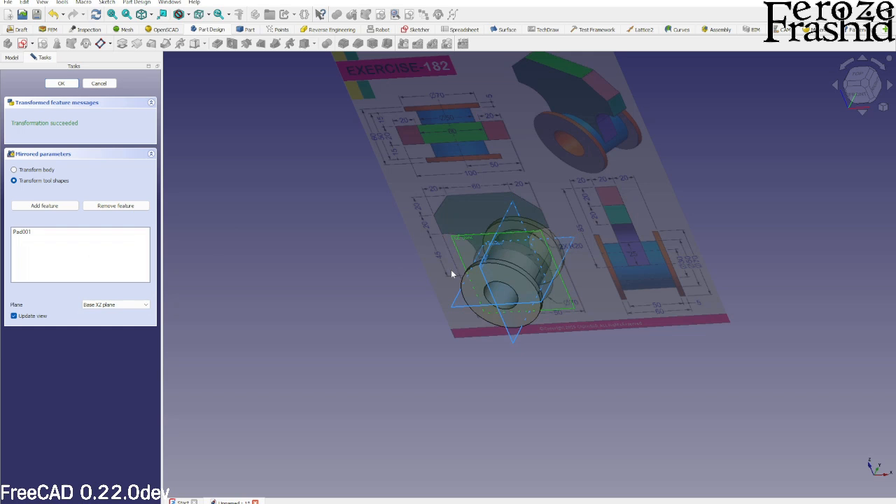
pyautogui.click(61, 82)
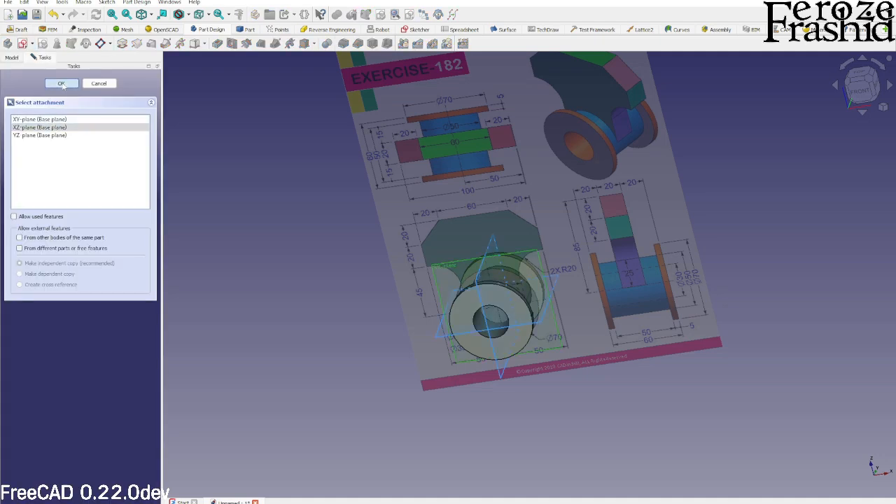
# Attach the new empty Sketch002 to the XZ plane.
pyautogui.click(62, 84)
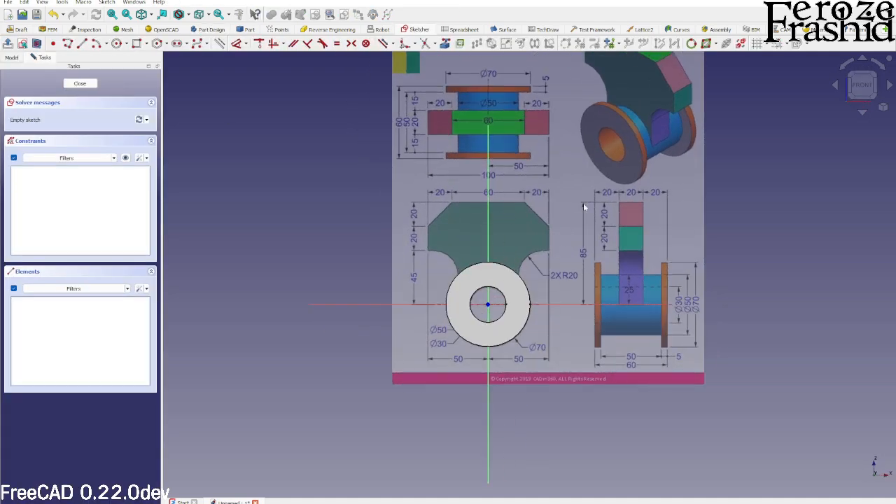
pyautogui.moveTo(208, 153)
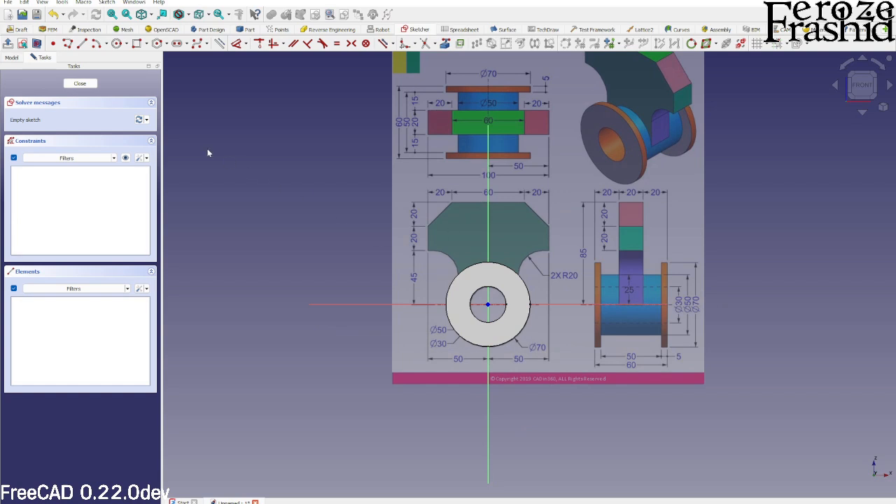
pyautogui.moveTo(40, 49)
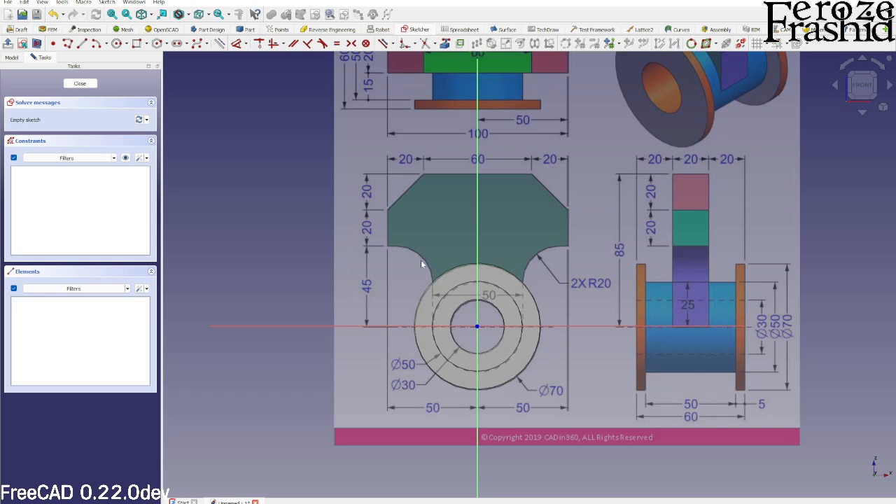
pyautogui.moveTo(362, 267)
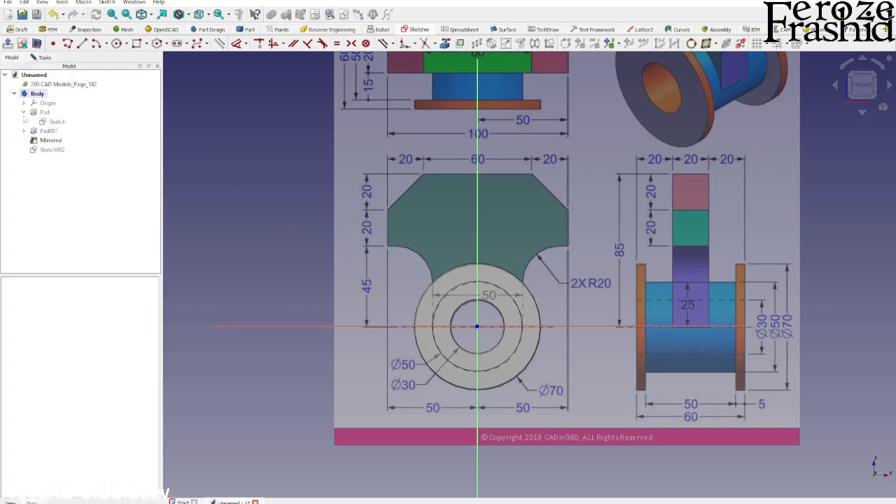
# Show the hub's base sketch and reopen Sketch002 for editing.
pyautogui.click(57, 121)
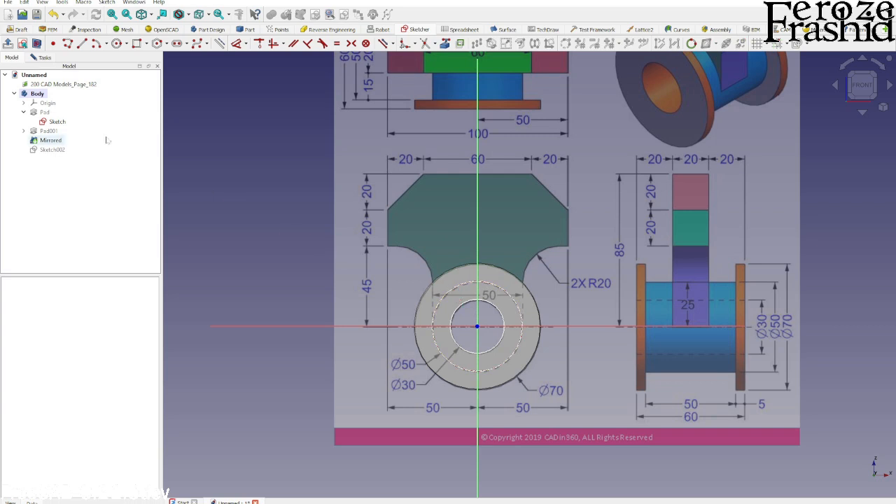
pyautogui.click(56, 121)
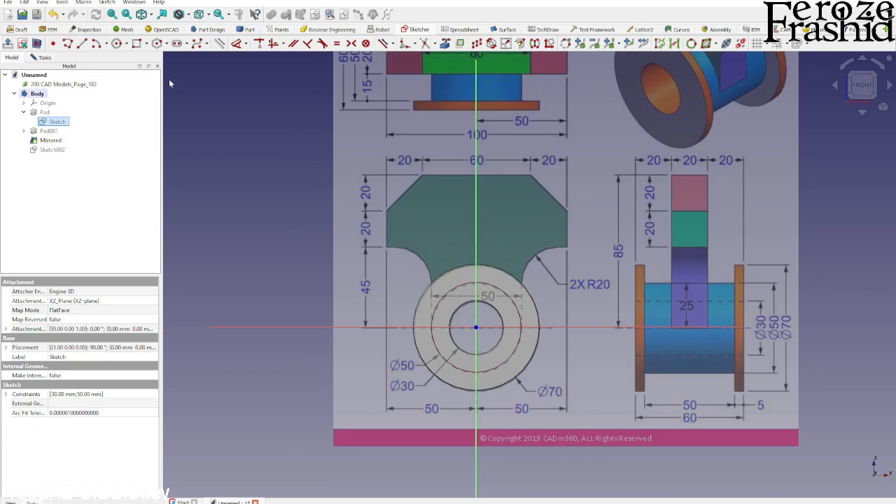
pyautogui.doubleClick(58, 121)
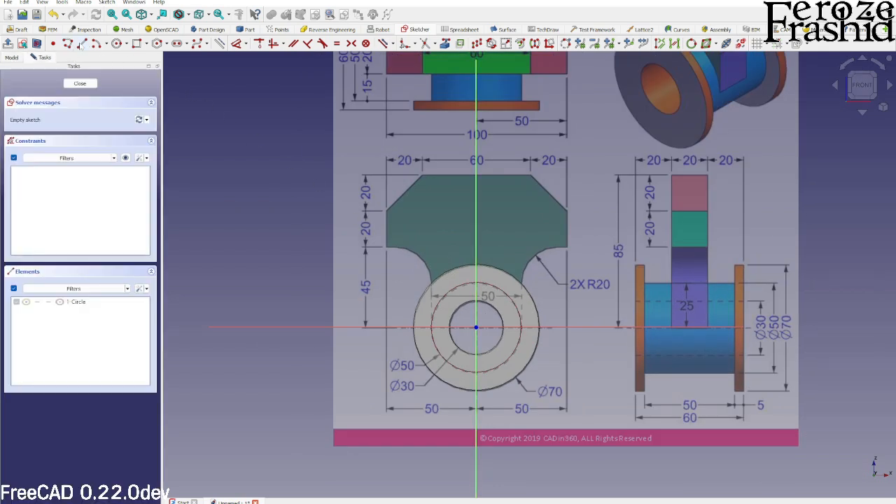
pyautogui.moveTo(96, 44)
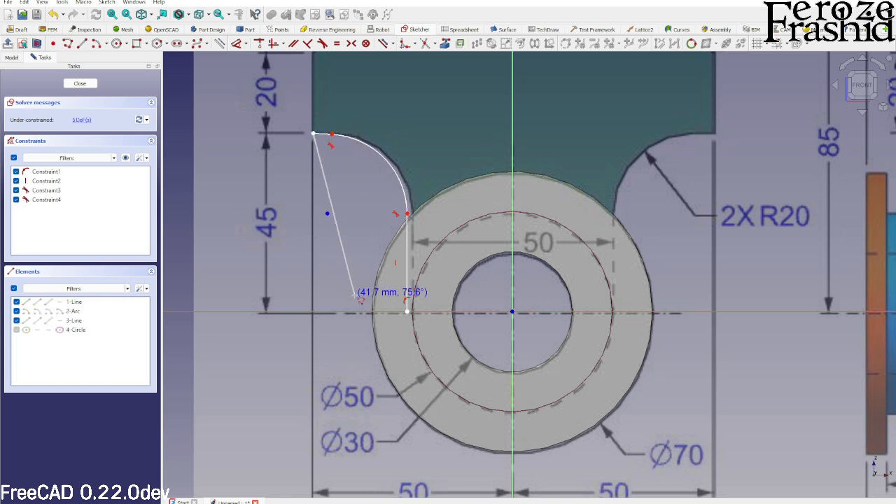
# Draw the hammerhead profile with tangent arcs and start dimensioning the 60 mm top edge.
pyautogui.scroll(-3)
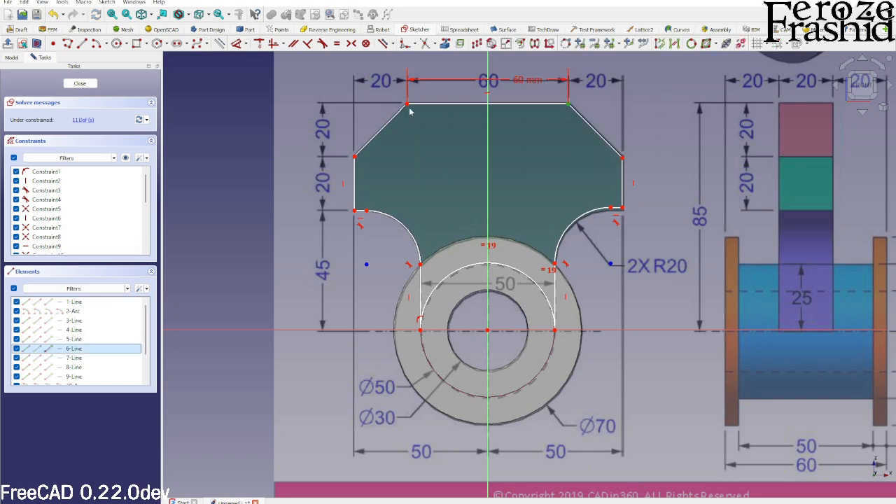
pyautogui.click(487, 153)
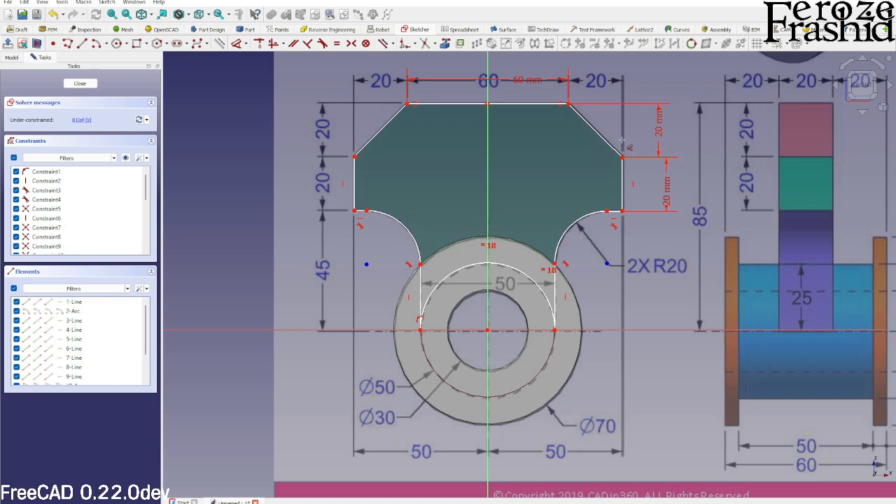
pyautogui.moveTo(399, 120)
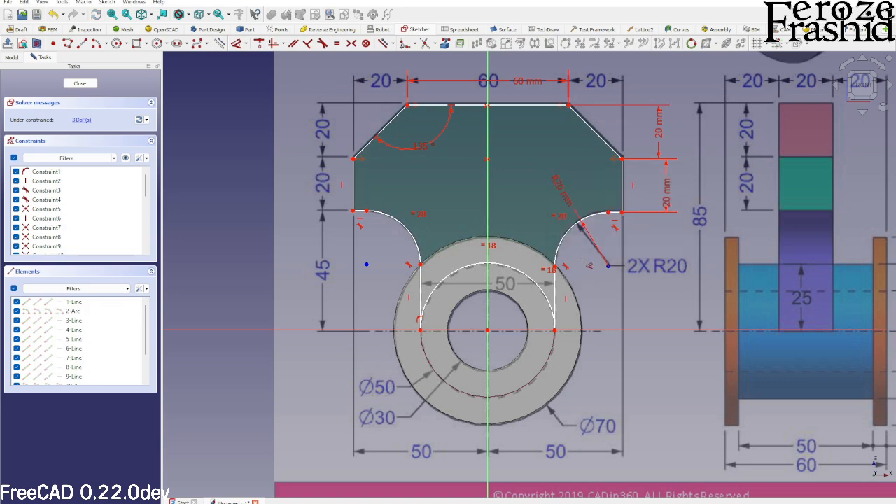
pyautogui.moveTo(336, 210)
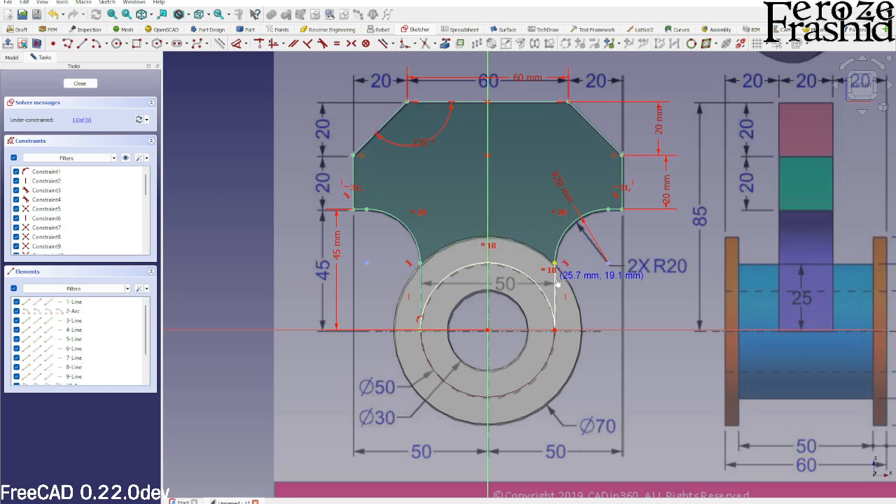
# Reopen Sketch002, add the last constraint until fully constrained, and close it.
pyautogui.click(80, 83)
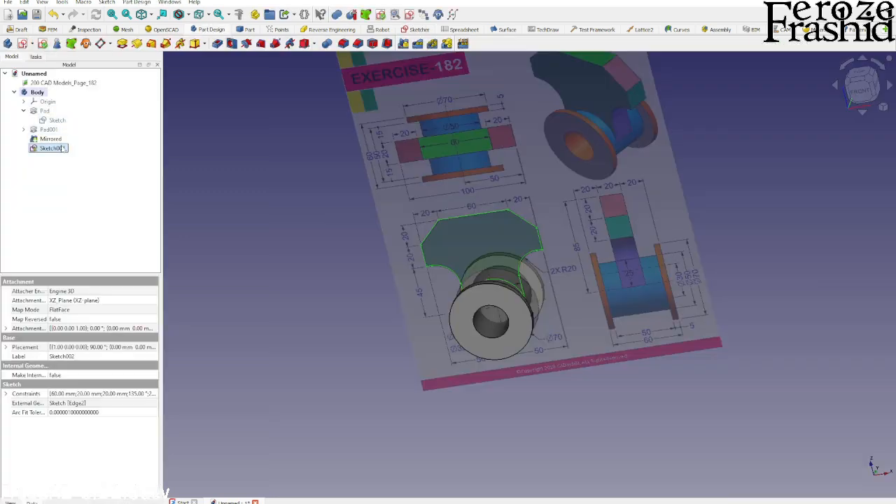
pyautogui.doubleClick(49, 148)
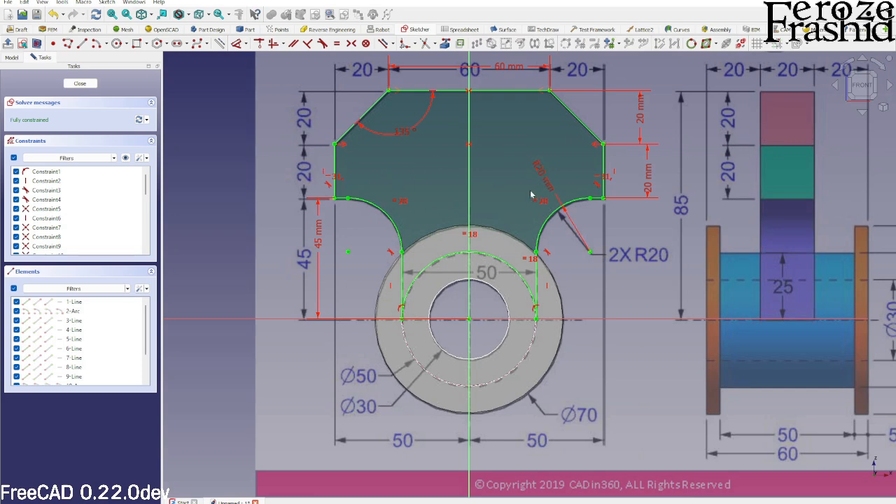
pyautogui.click(80, 83)
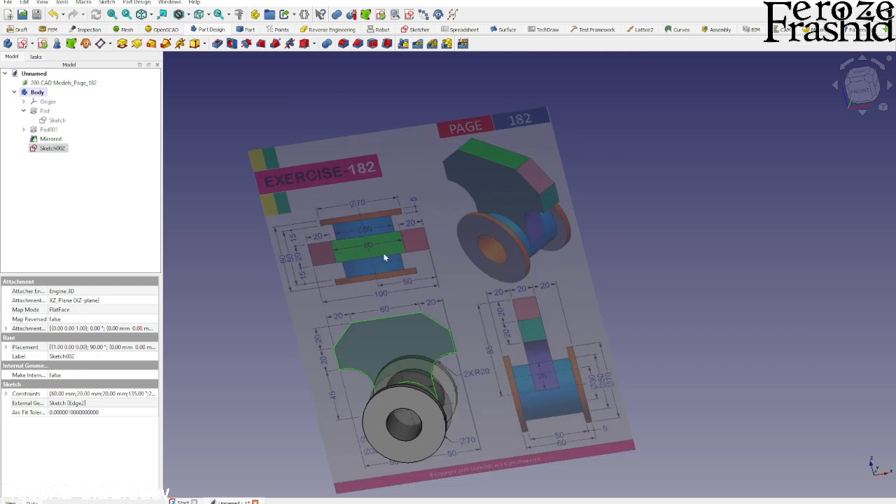
# Pad the hammerhead sketch 20 mm, symmetric to its sketch plane, creating Pad002.
pyautogui.click(52, 148)
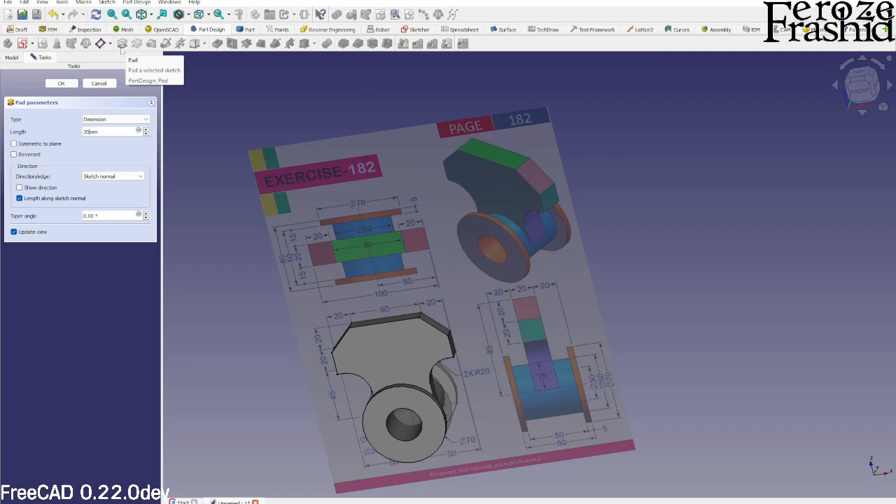
pyautogui.click(14, 143)
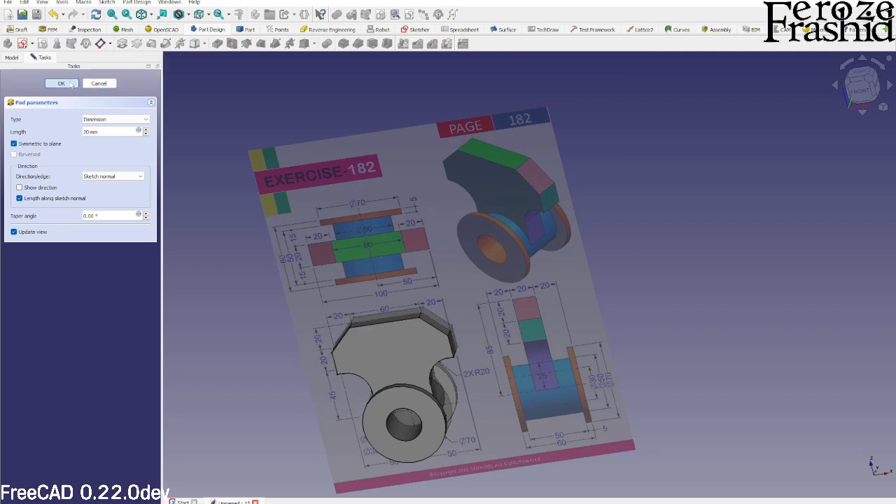
pyautogui.click(61, 83)
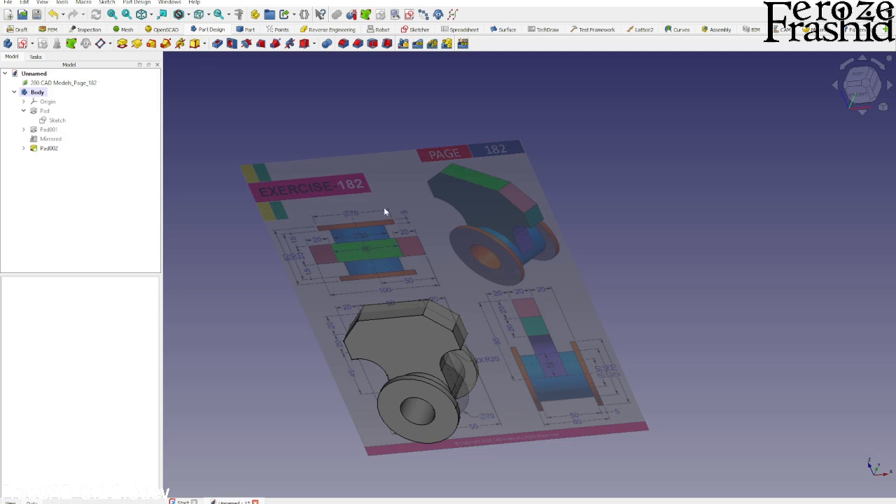
# Orbit the model to inspect the new hammerhead block from different sides.
pyautogui.moveTo(385, 210); pyautogui.dragTo(518, 320)
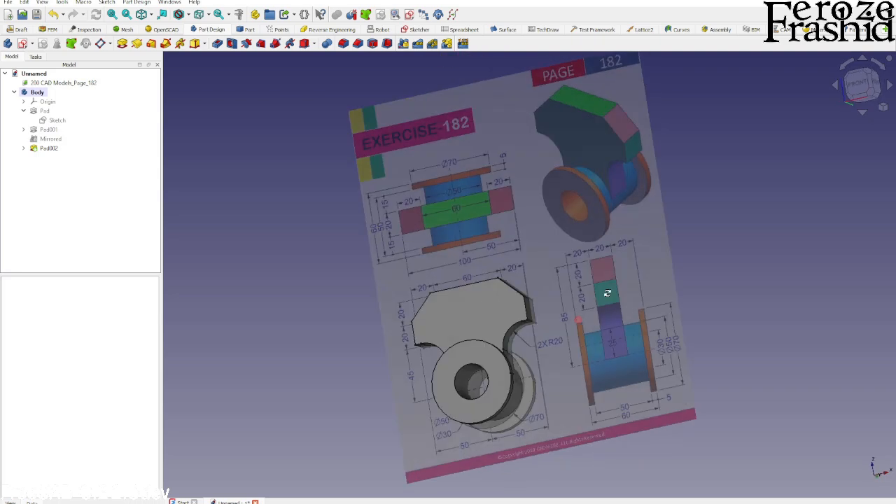
pyautogui.moveTo(608, 292); pyautogui.dragTo(481, 350)
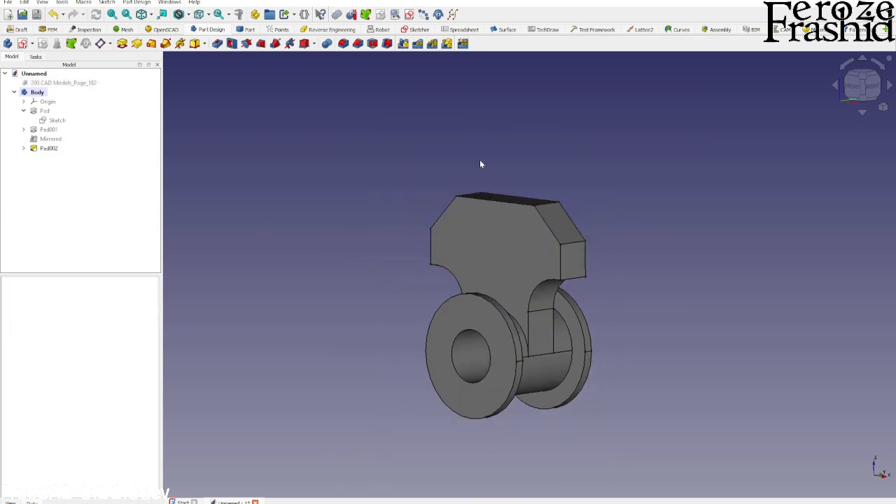
pyautogui.moveTo(480, 164); pyautogui.dragTo(336, 321)
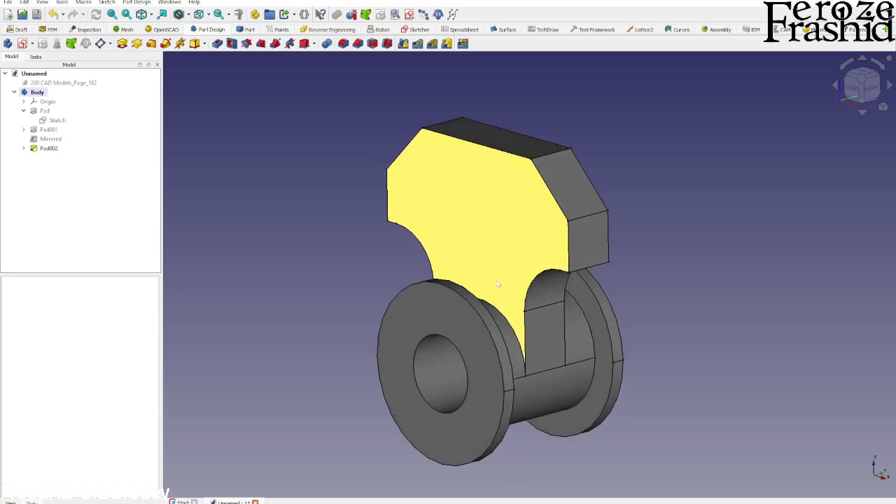
pyautogui.moveTo(501, 284)
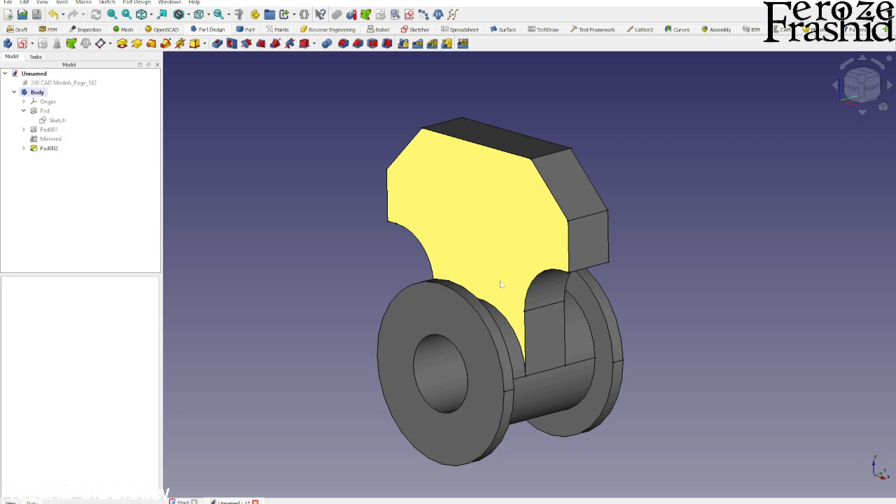
pyautogui.moveTo(518, 292)
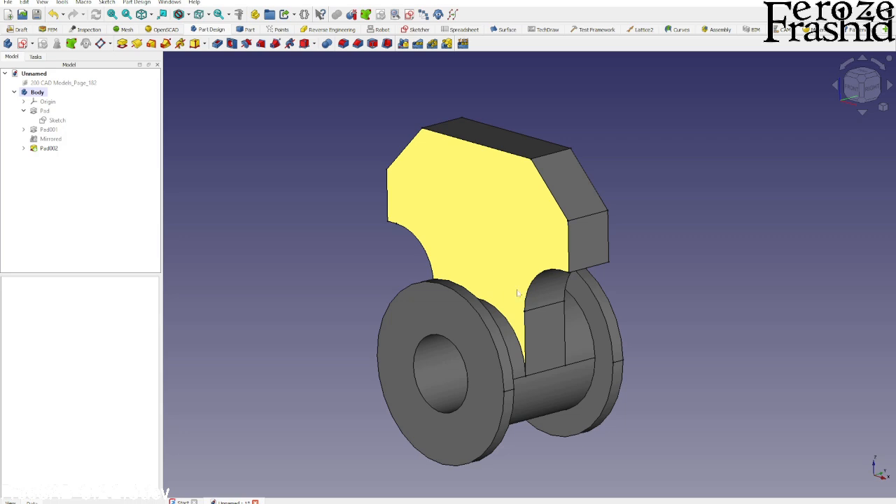